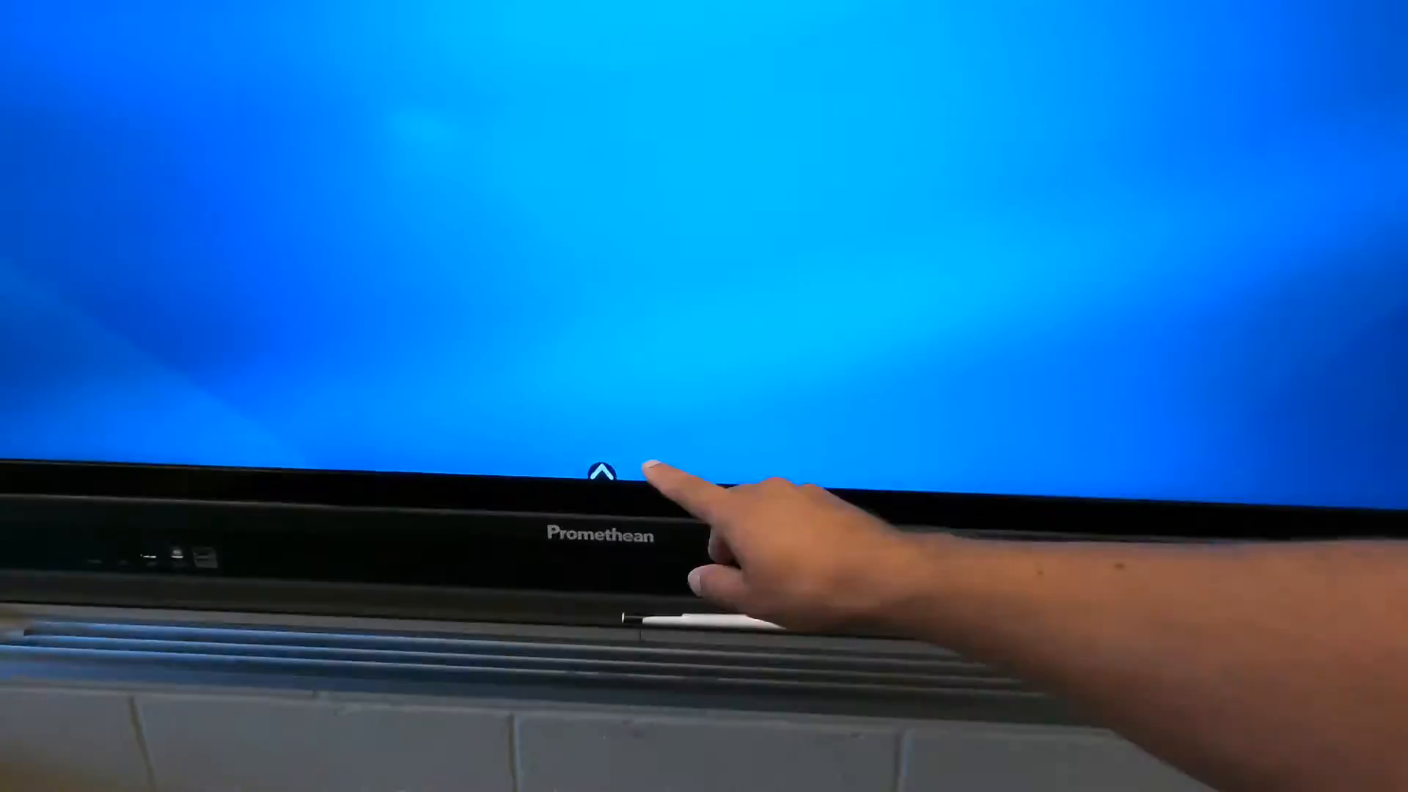
Step: Bring up the ActivPanel's Unified Menu and launch Screen Share on the panel
click(601, 474)
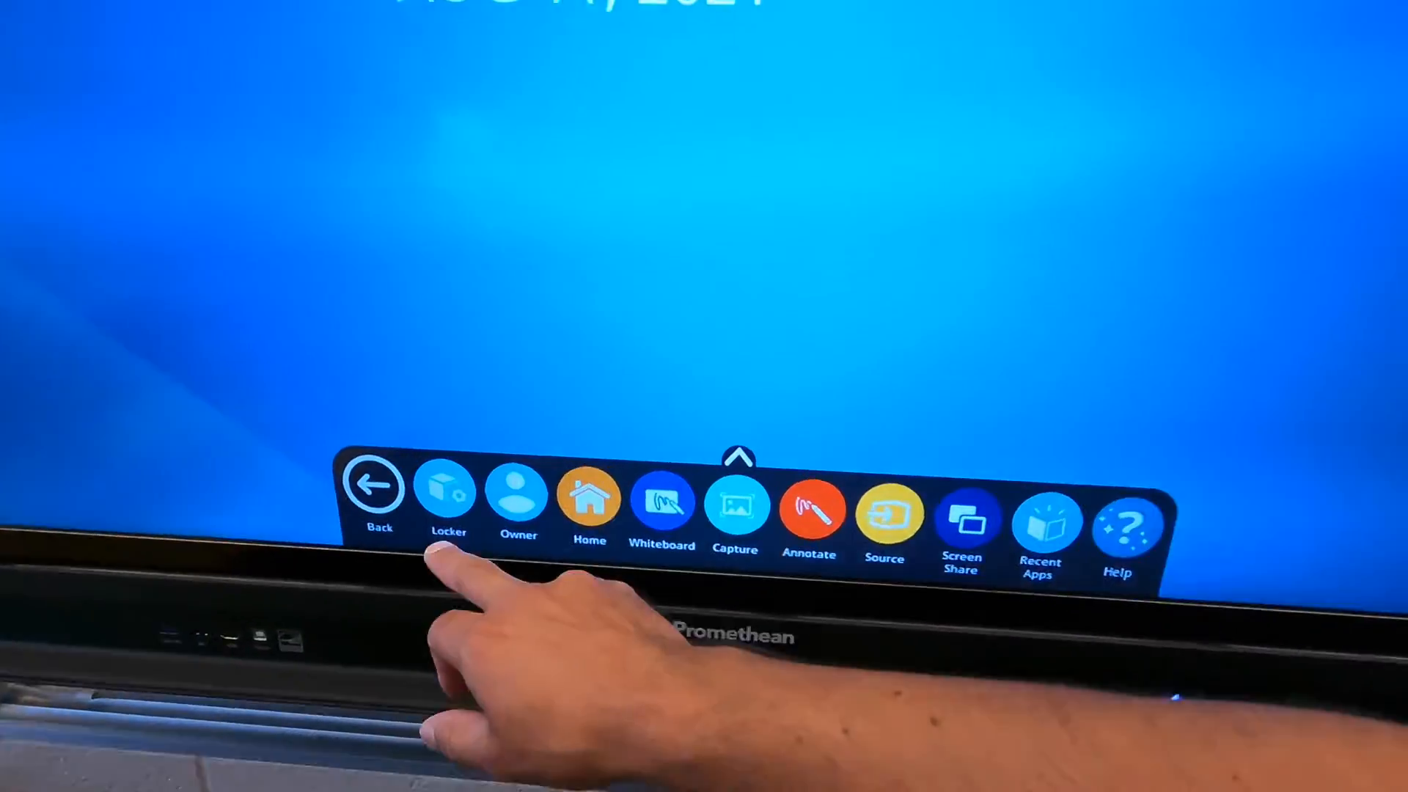
click(445, 494)
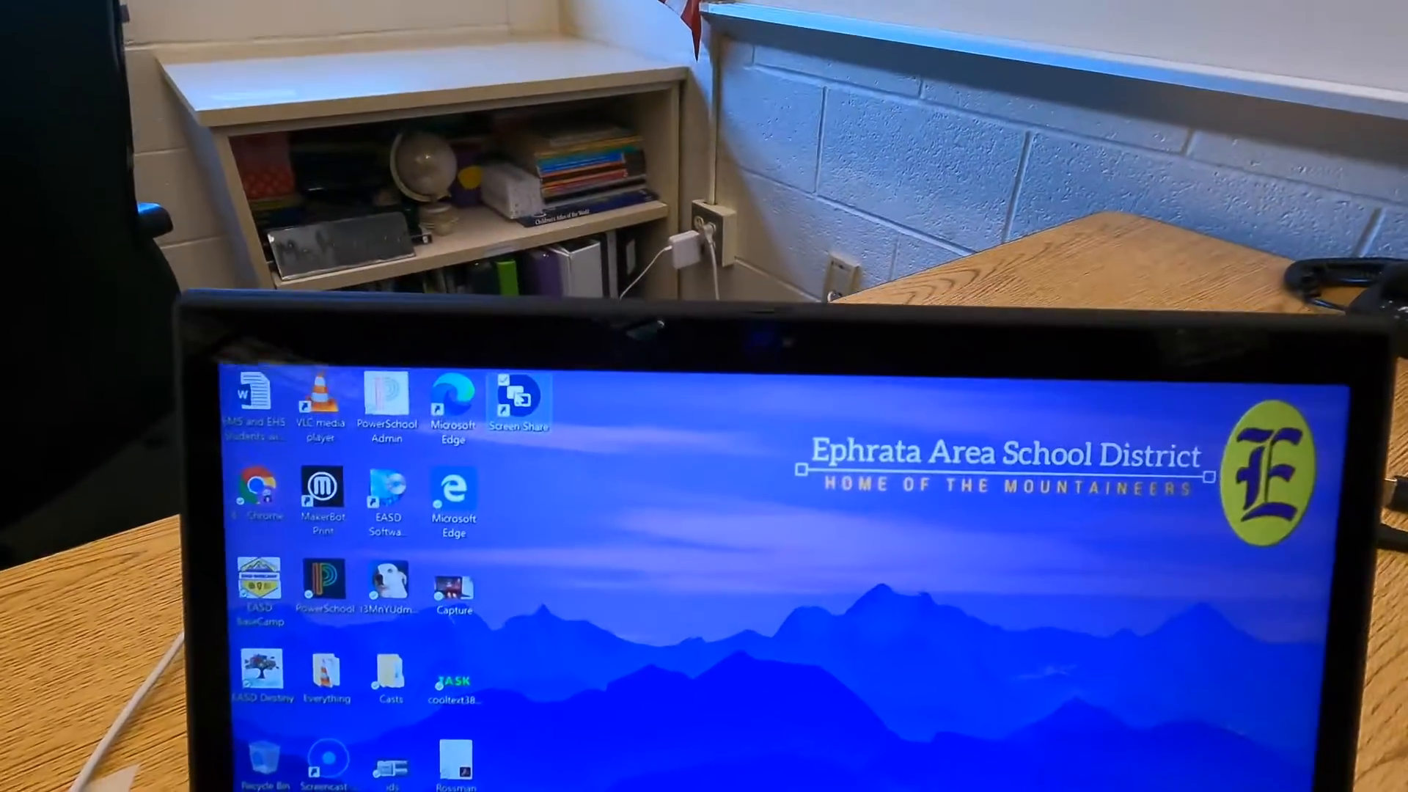
Step: Launch Screen Share on the laptop and join panel EIS121's waiting room with touchback enabled
double_click(519, 399)
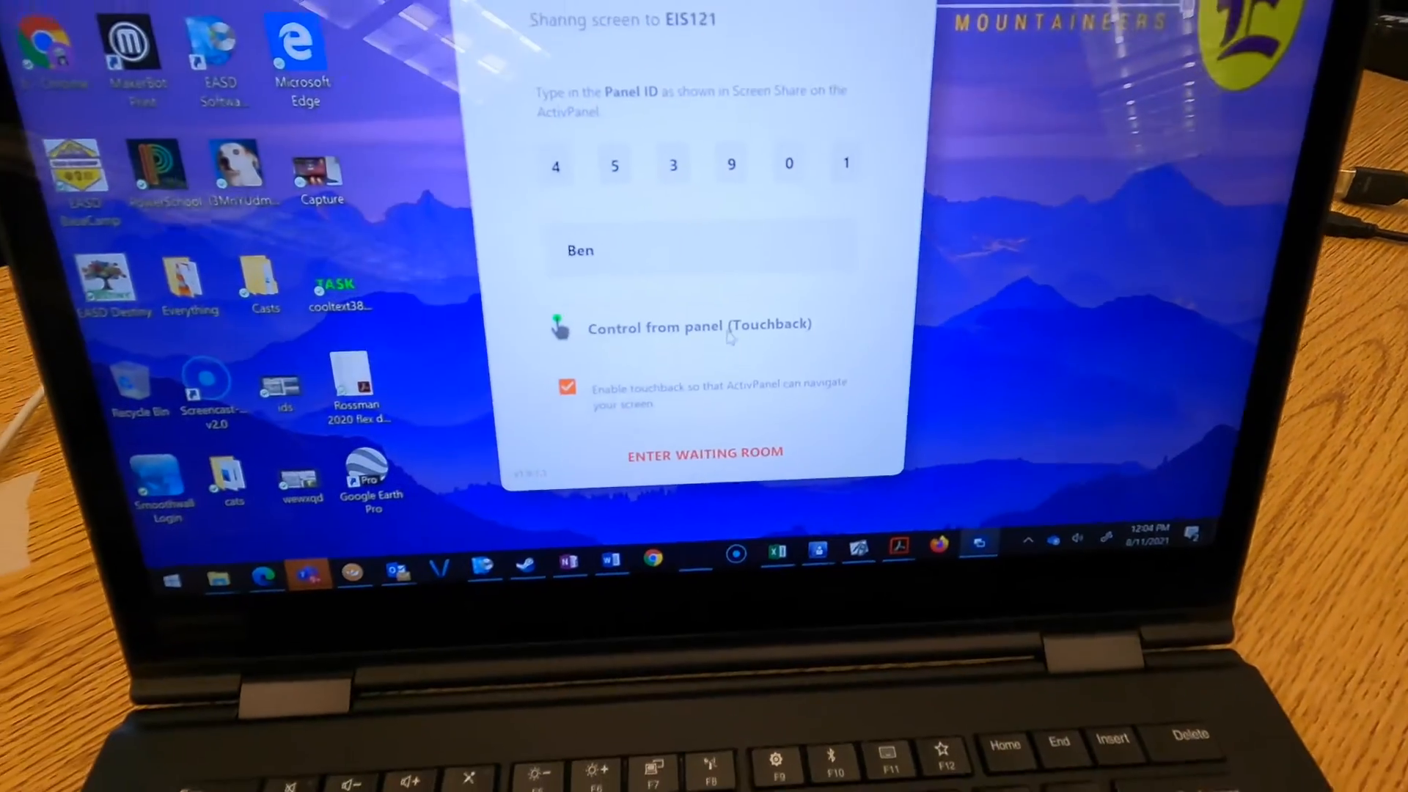
click(704, 455)
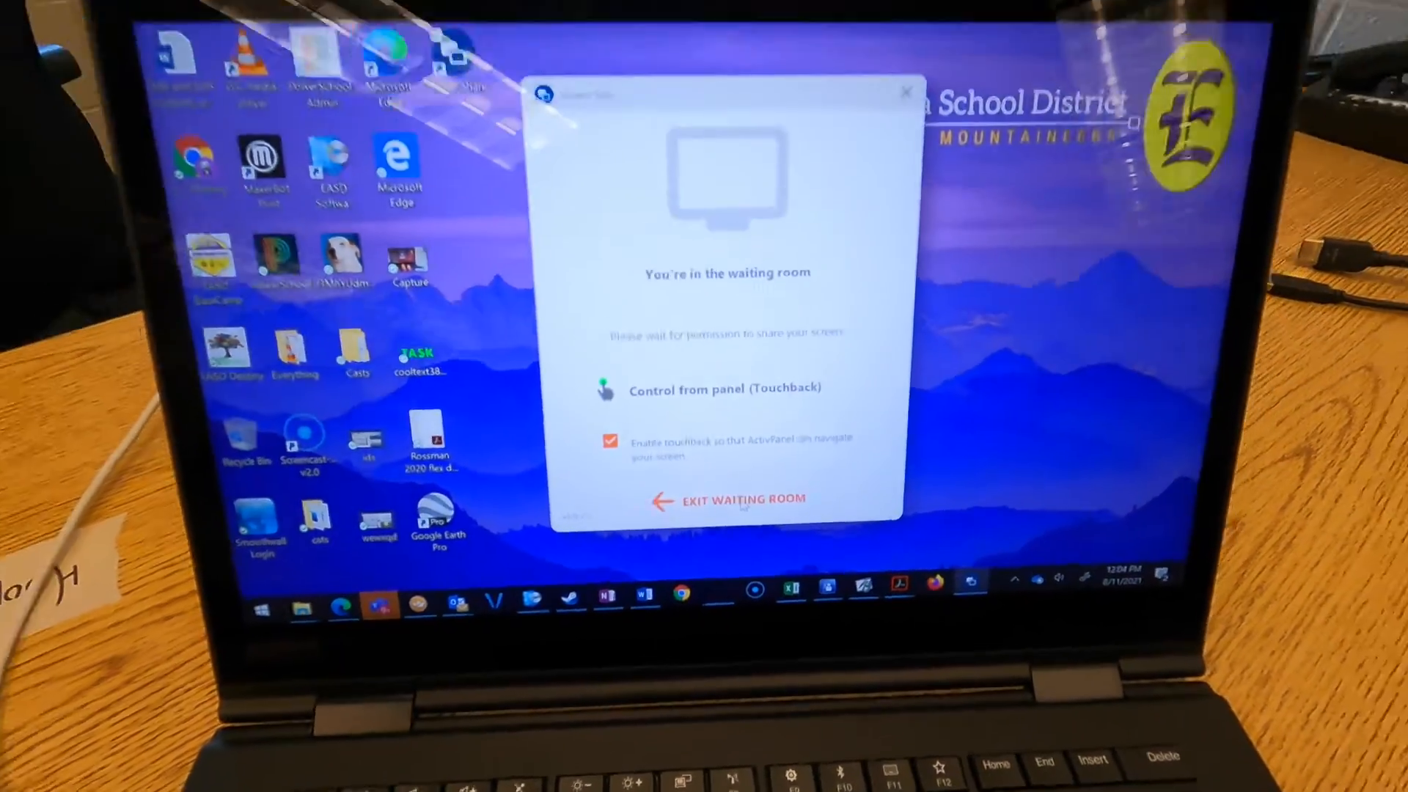